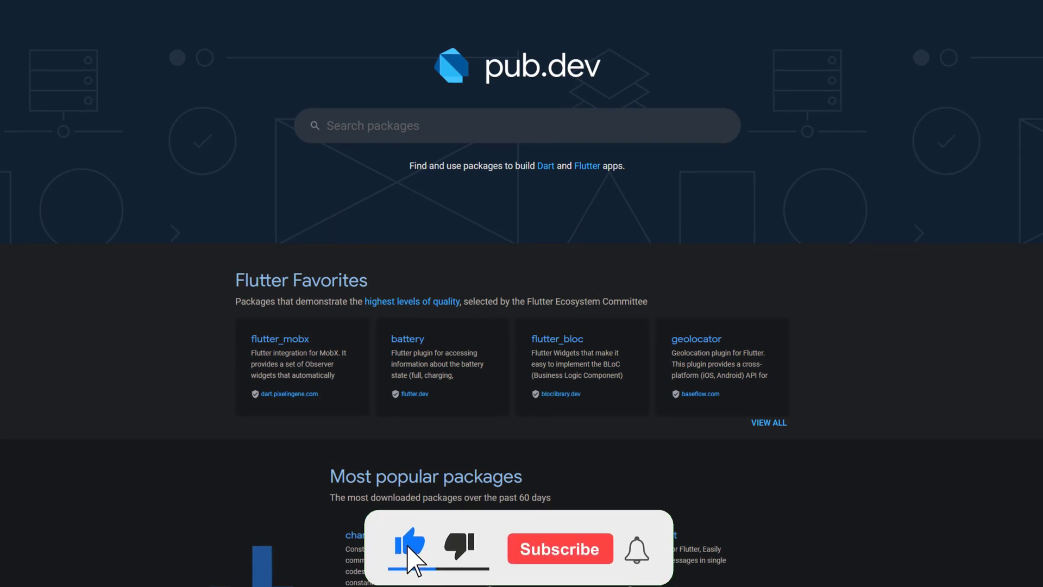
Step: Open the nakama 0.1.2 package page from the pub.dev home page
{"action": "left_click", "coordinate": [560, 548]}
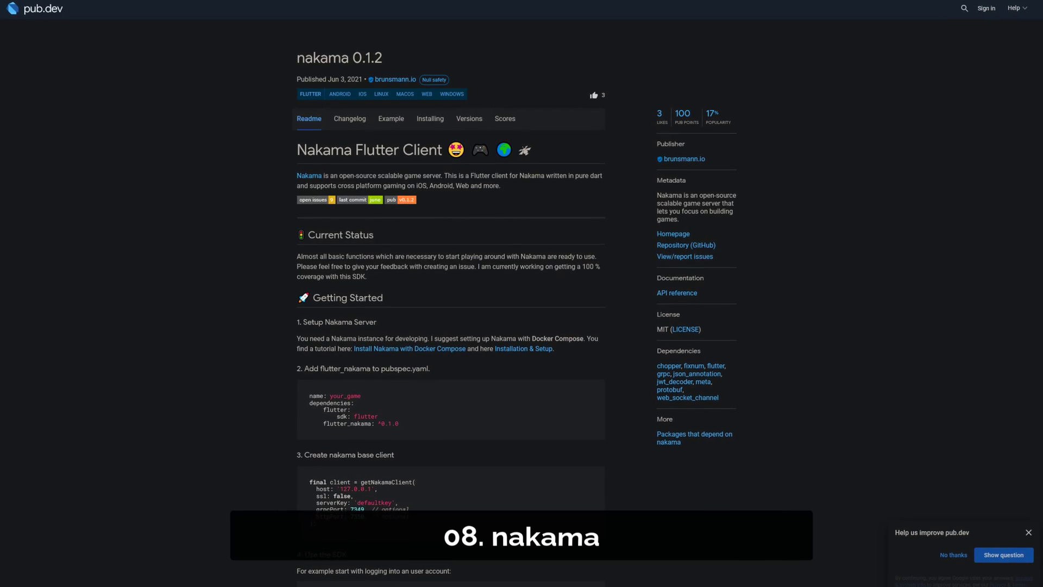
Step: Scroll through the nakama readme's Nakama Flutter Client getting-started steps
{"action": "scroll", "scroll_direction": "down", "scroll_amount": 3}
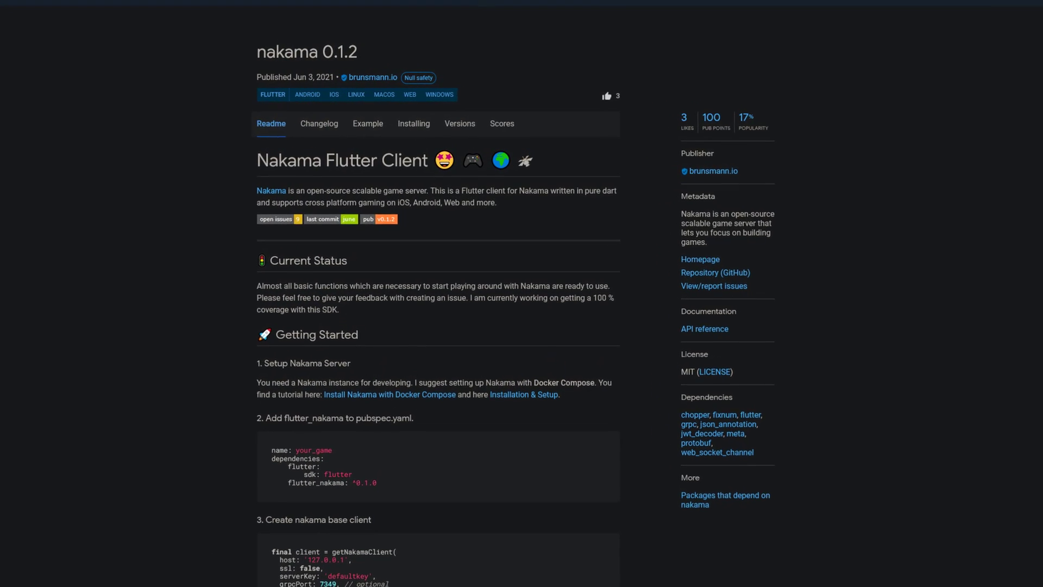
{"action": "scroll", "scroll_direction": "down", "scroll_amount": 3}
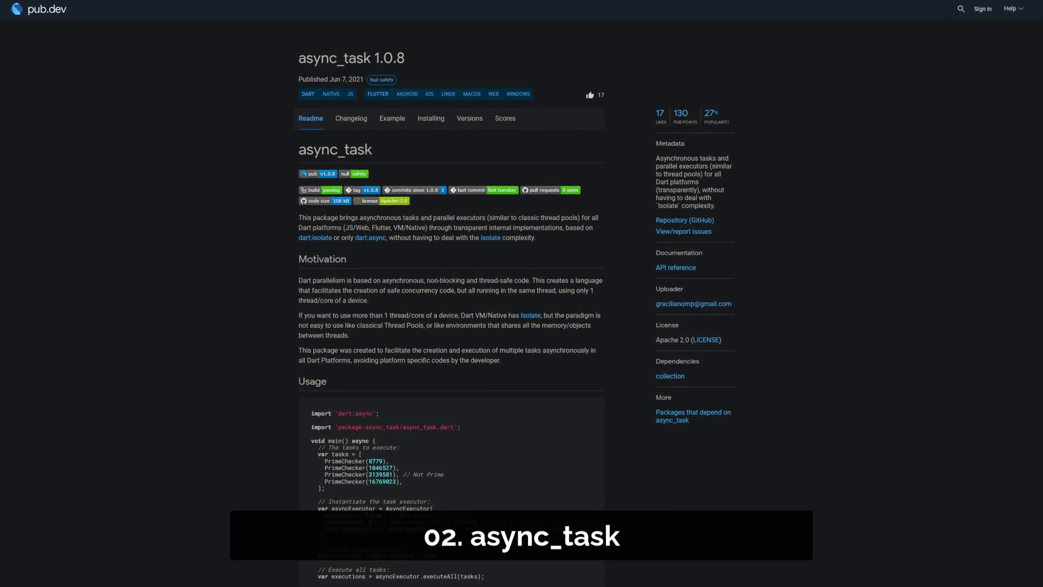
Step: Scroll the async_task 1.0.8 readme down to its Motivation and Usage code example
{"action": "scroll", "scroll_direction": "down", "scroll_amount": 3}
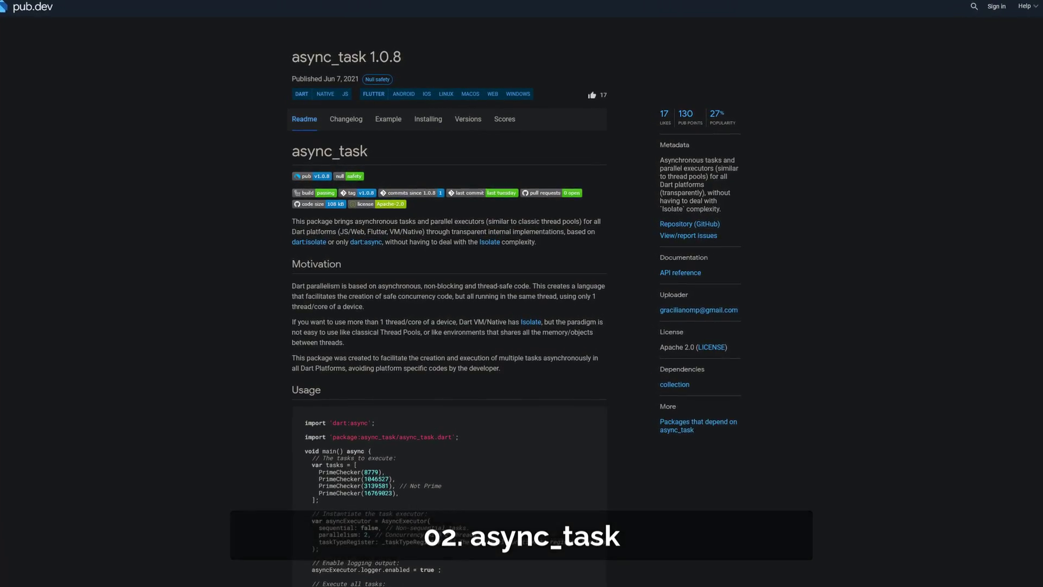
{"action": "scroll", "scroll_direction": "down", "scroll_amount": 3}
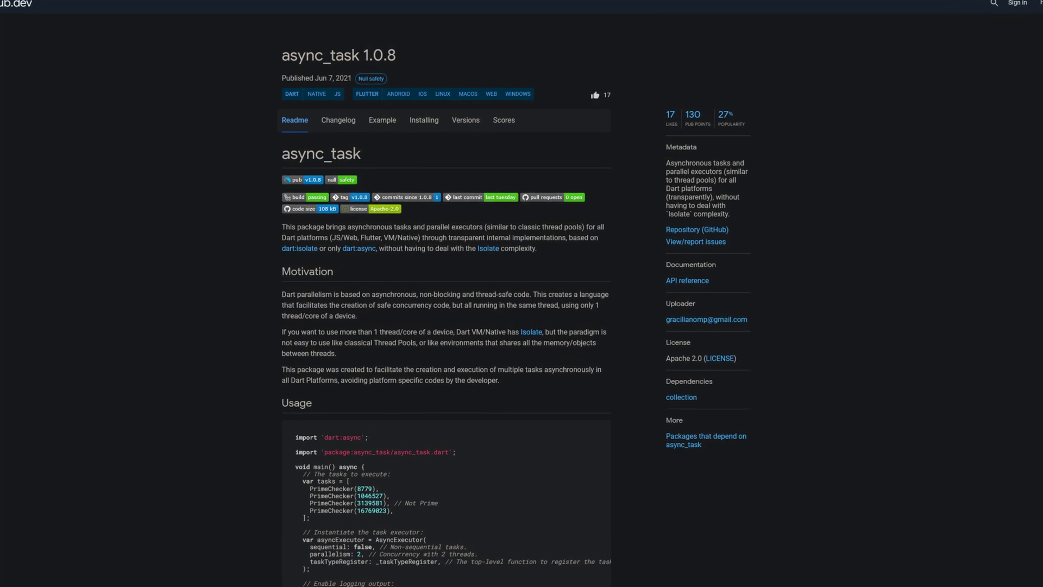
{"action": "scroll", "scroll_direction": "down", "scroll_amount": 3}
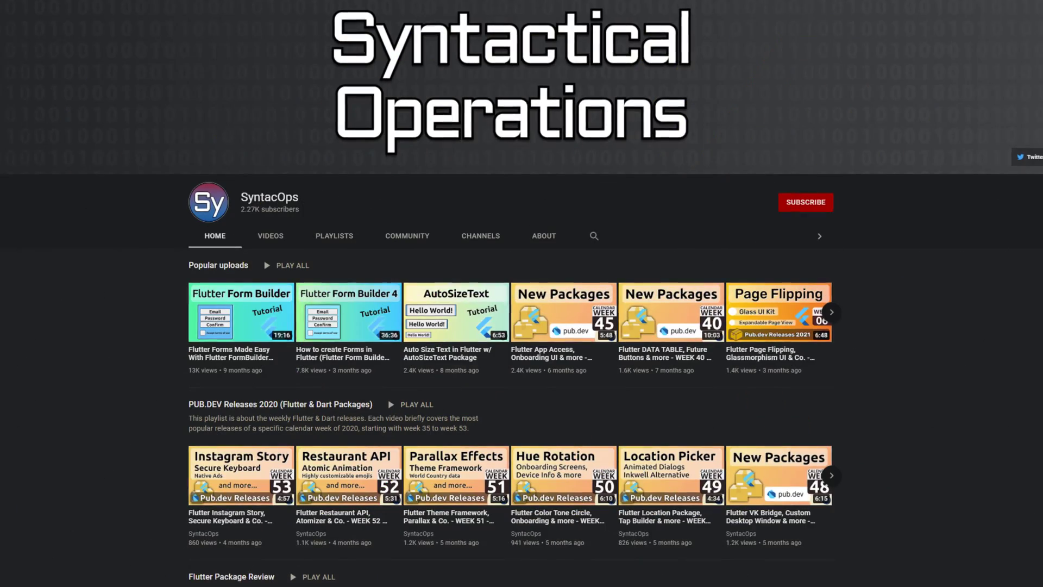
Step: Browse SyntacOps' popular uploads and PUB.DEV Releases 2020 playlist, then subscribe to the channel
{"action": "scroll", "scroll_direction": "down", "scroll_amount": 3}
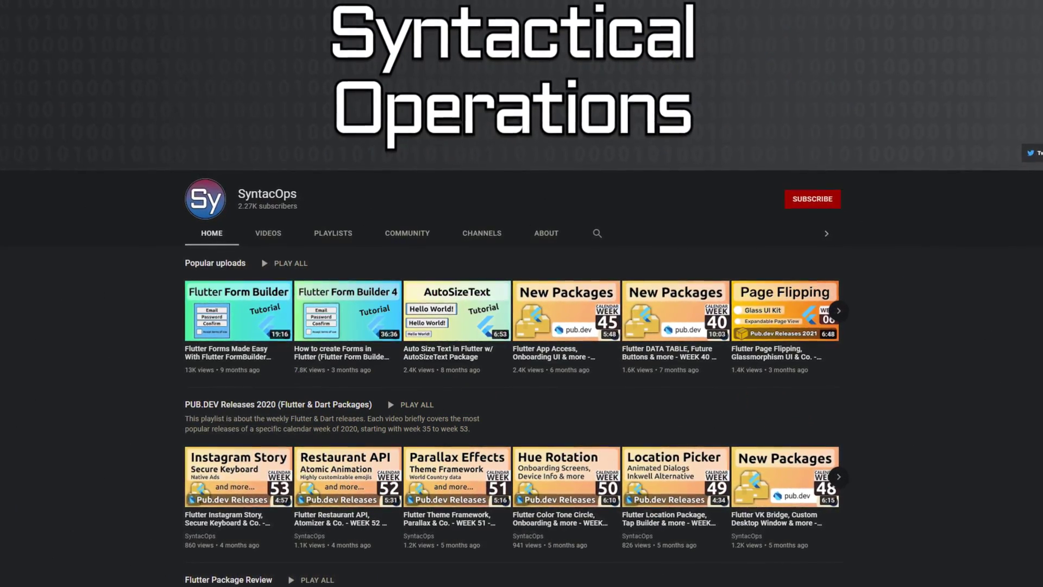
{"action": "scroll", "scroll_direction": "down", "scroll_amount": 3}
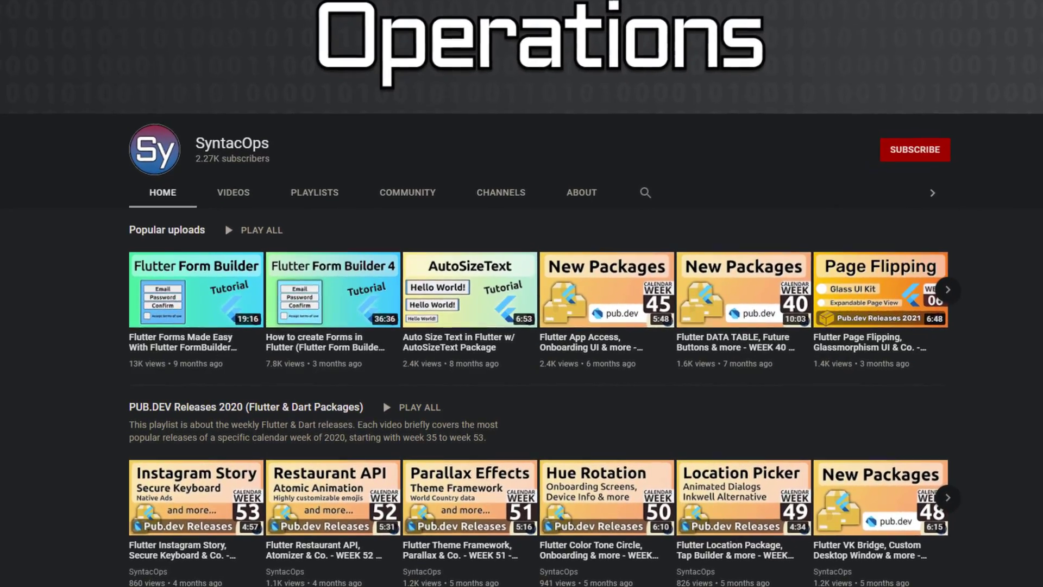
{"action": "scroll", "scroll_direction": "down", "scroll_amount": 3}
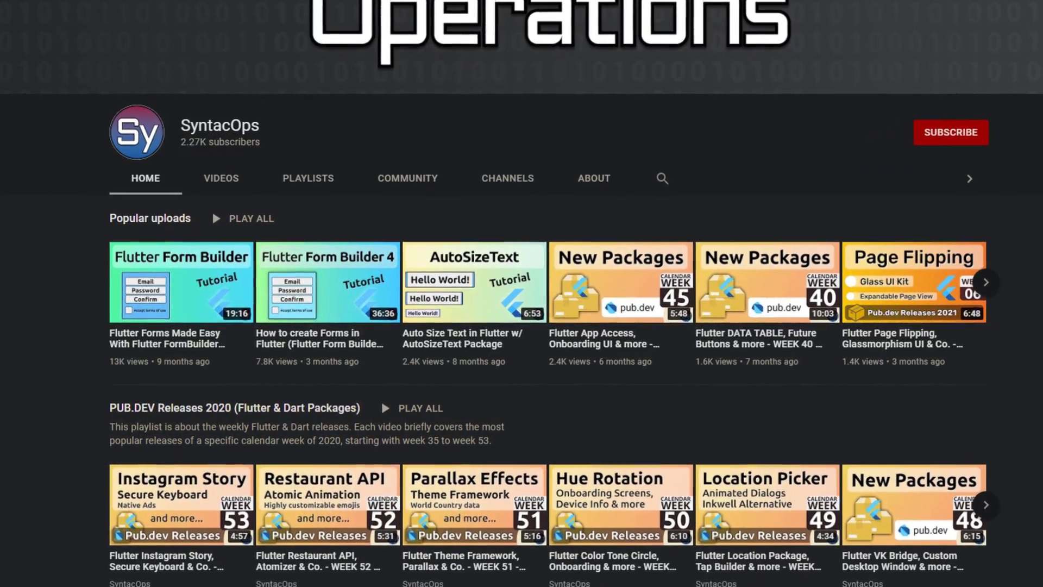
{"action": "scroll", "scroll_direction": "down", "scroll_amount": 3}
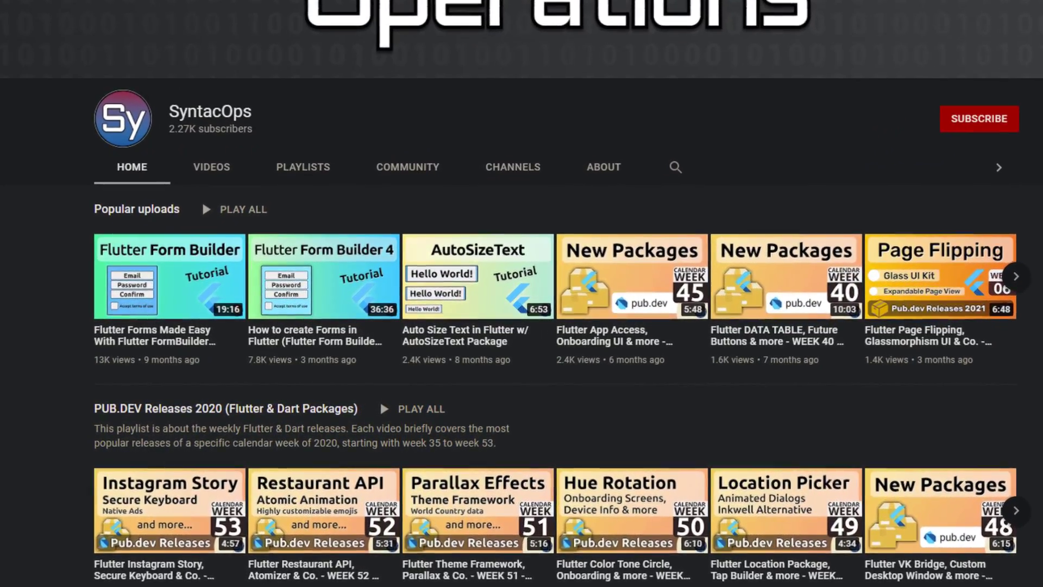
{"action": "left_click", "coordinate": [978, 118]}
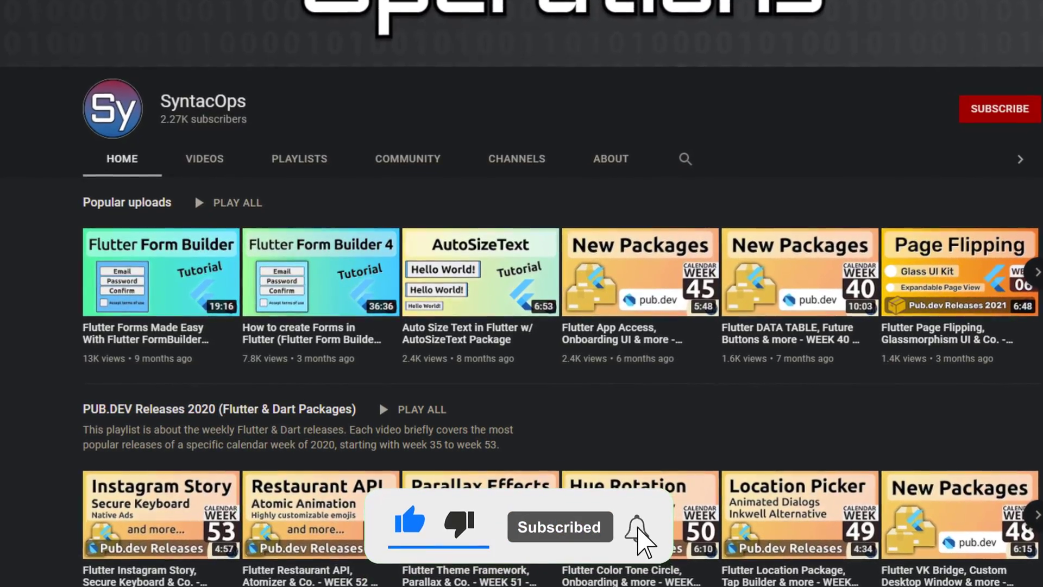